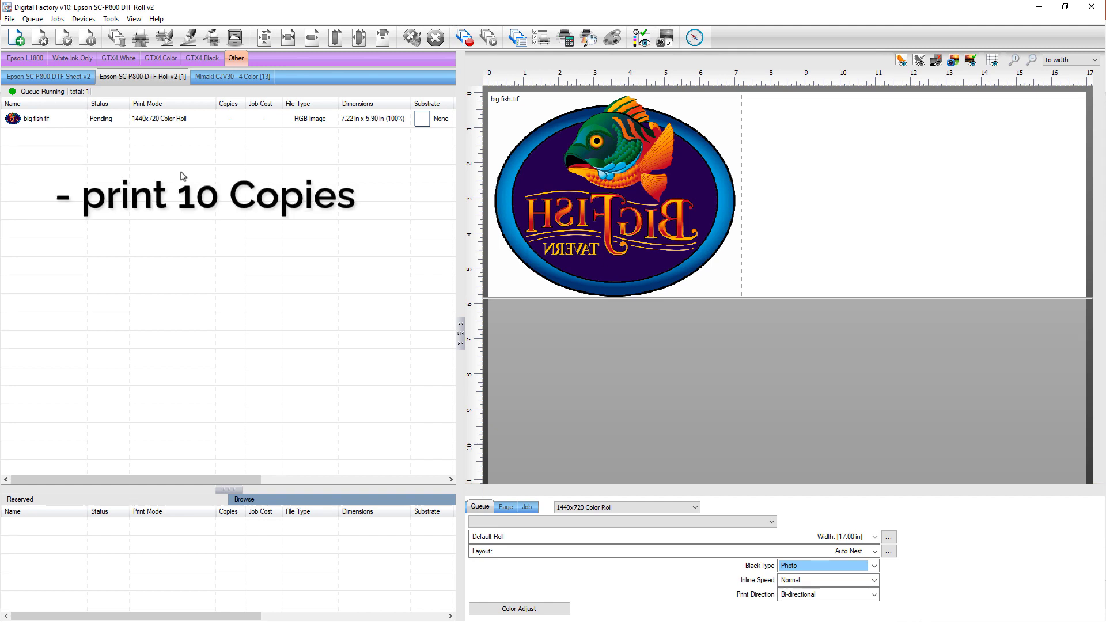
Note the 11.8" width and bring up the Copies settings for the Big Fish job
text(- width is 11.8")
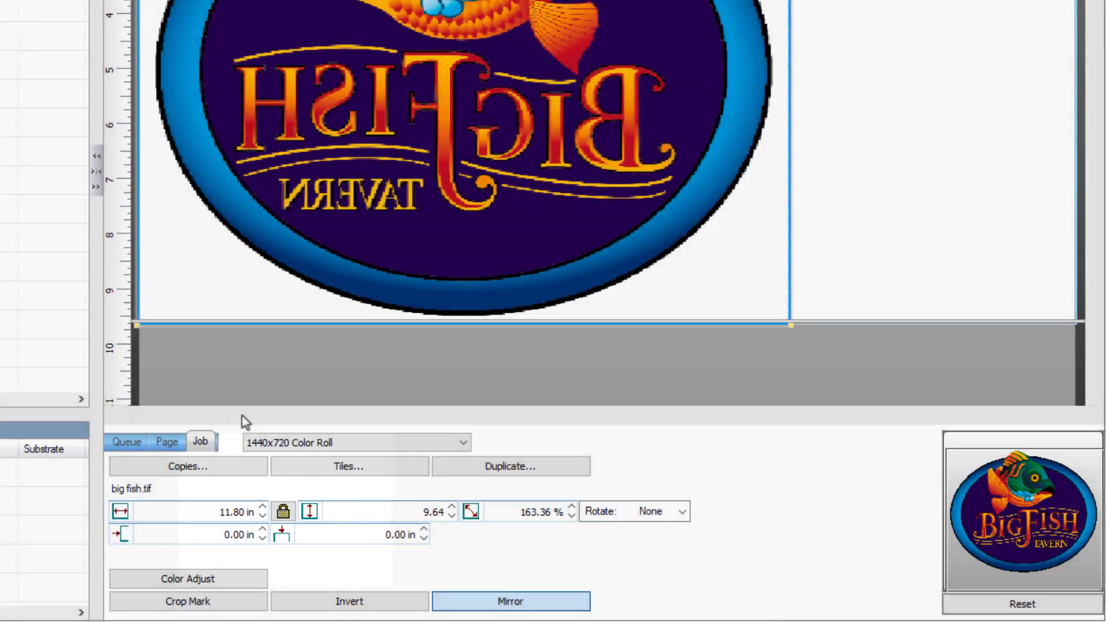
click(166, 441)
text(3.5)
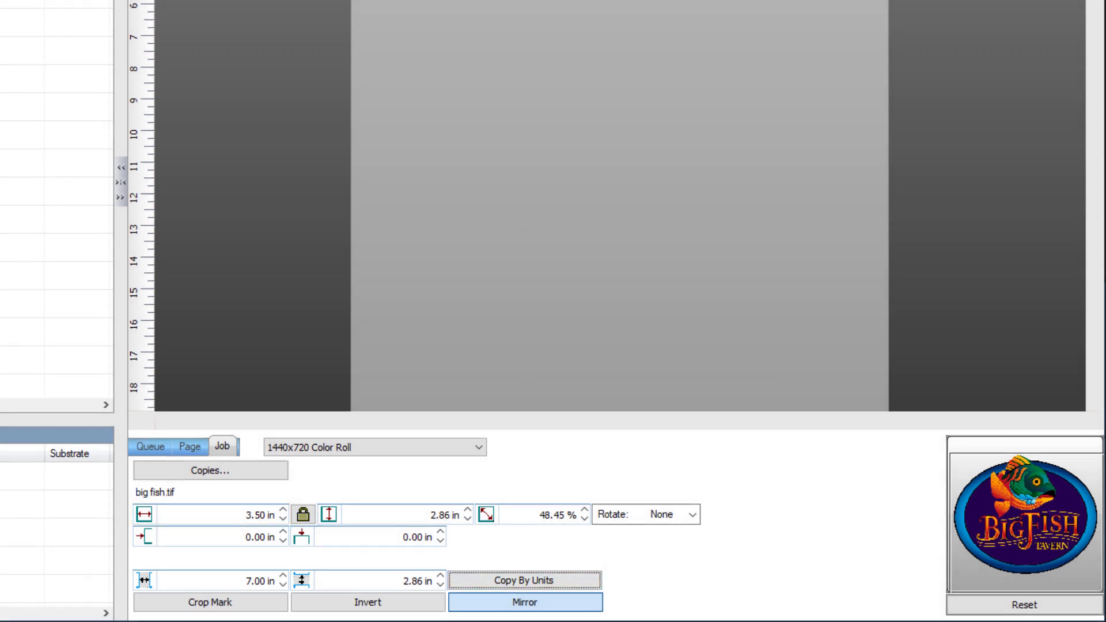
Copy the 3.50 in fish by whole units and stretch the copy group to add more copies
click(524, 603)
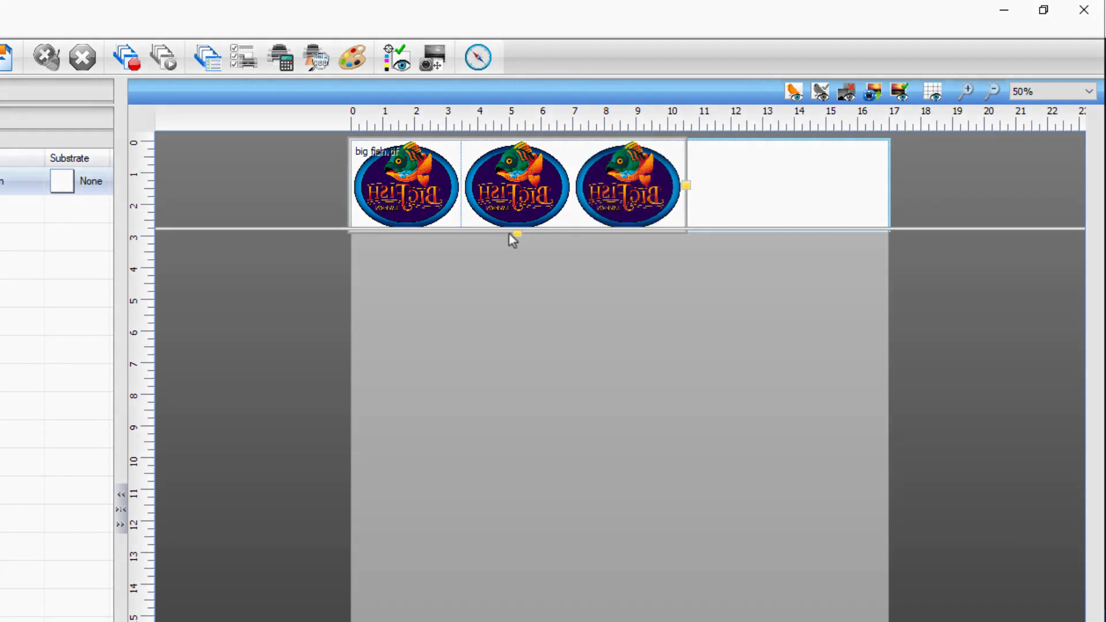
drag(517, 236, 518, 506)
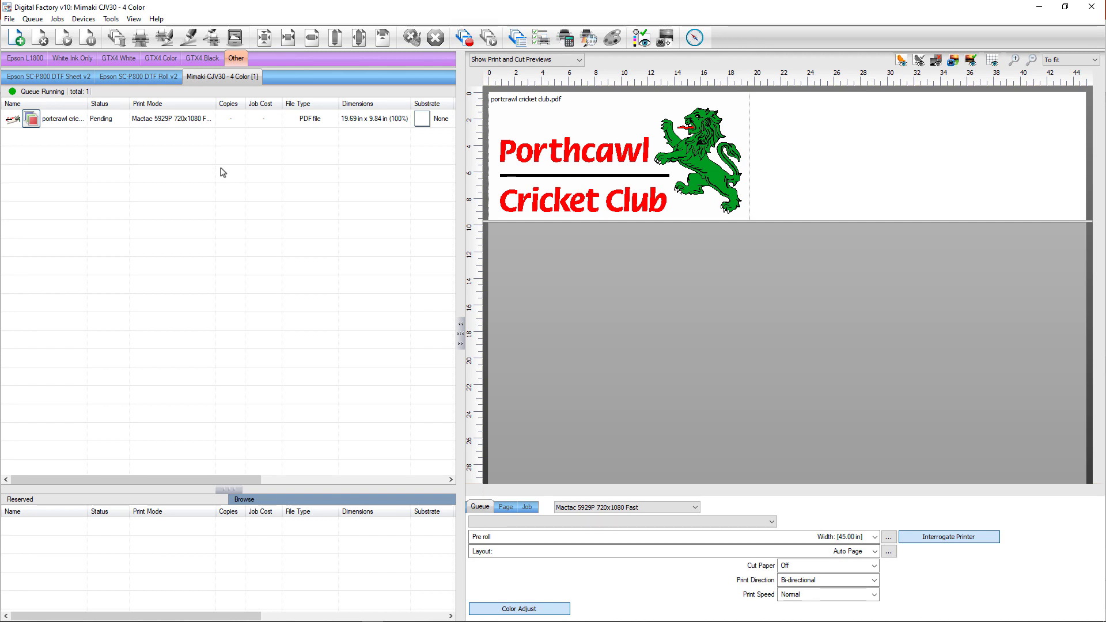
Duplicate the Porthcawl Cricket Club job so seven copies sit pending in the Mimaki queue
click(63, 118)
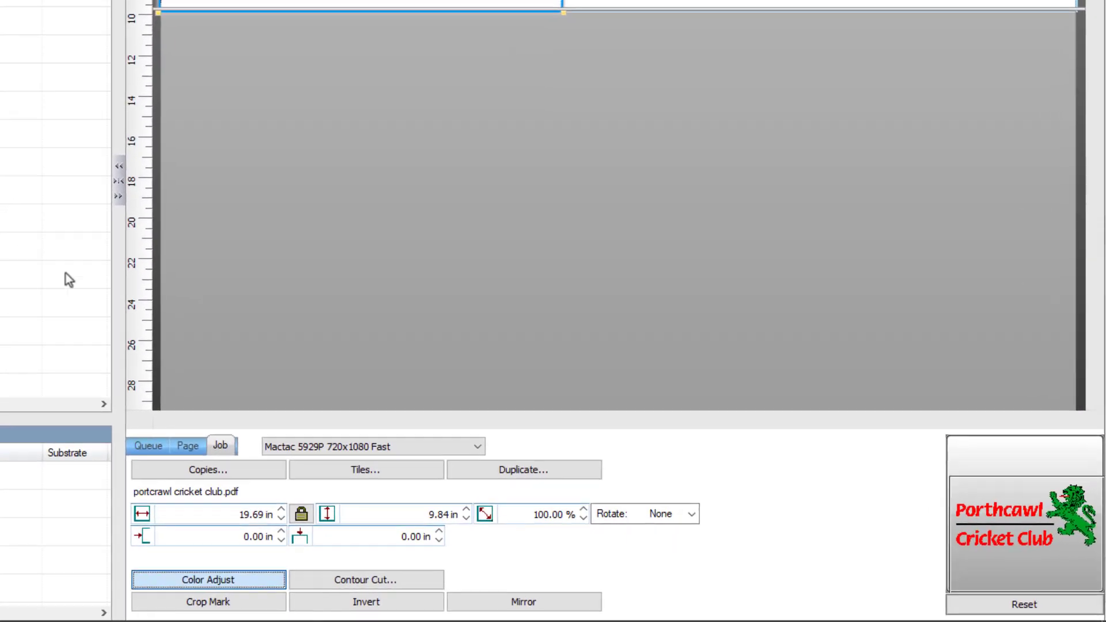
click(523, 469)
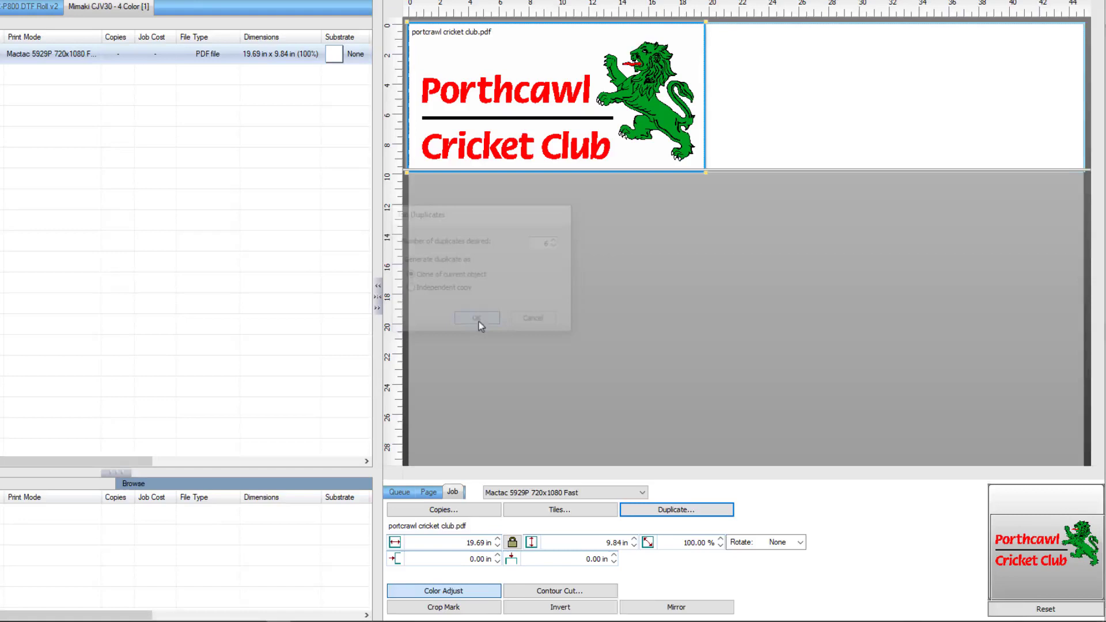
click(476, 318)
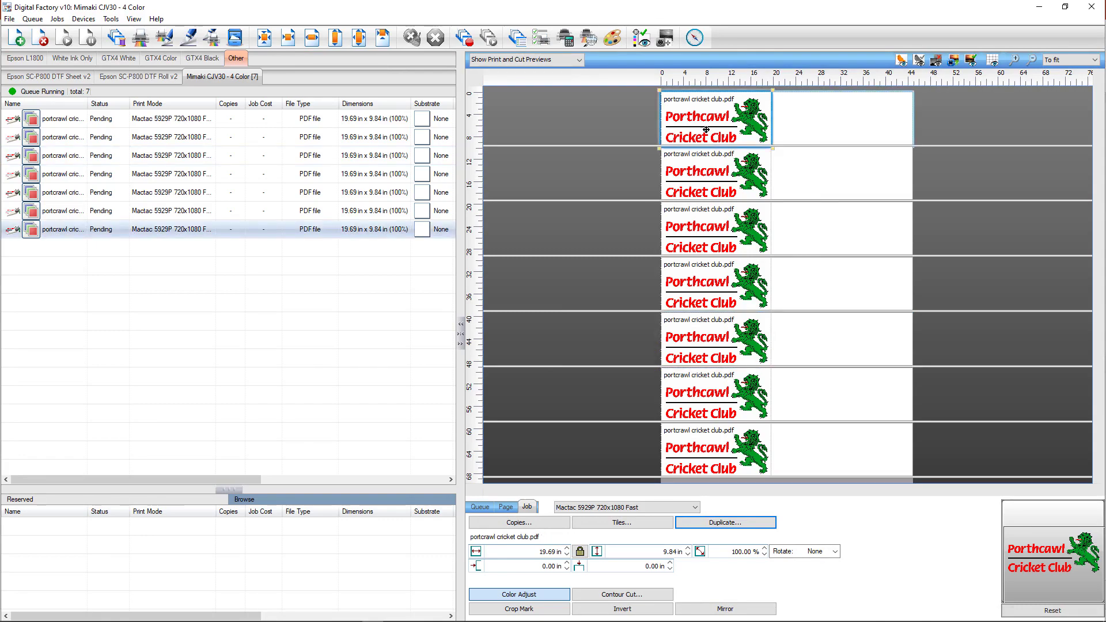
Select duplicate logos in turn to rescale them to 75%, 50% and 33%
click(733, 551)
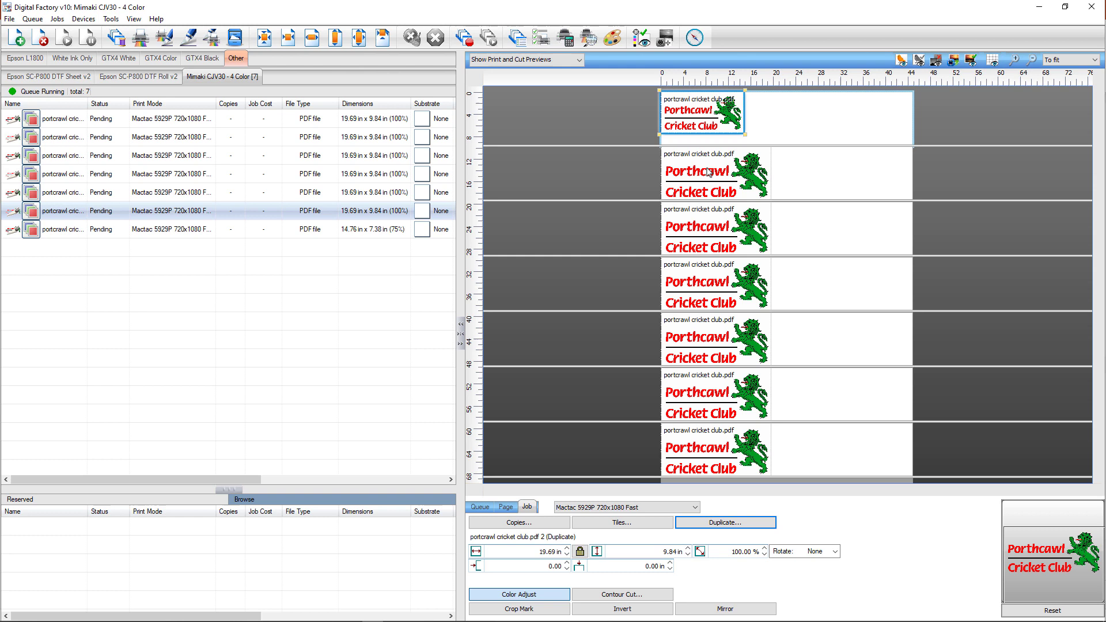
click(715, 174)
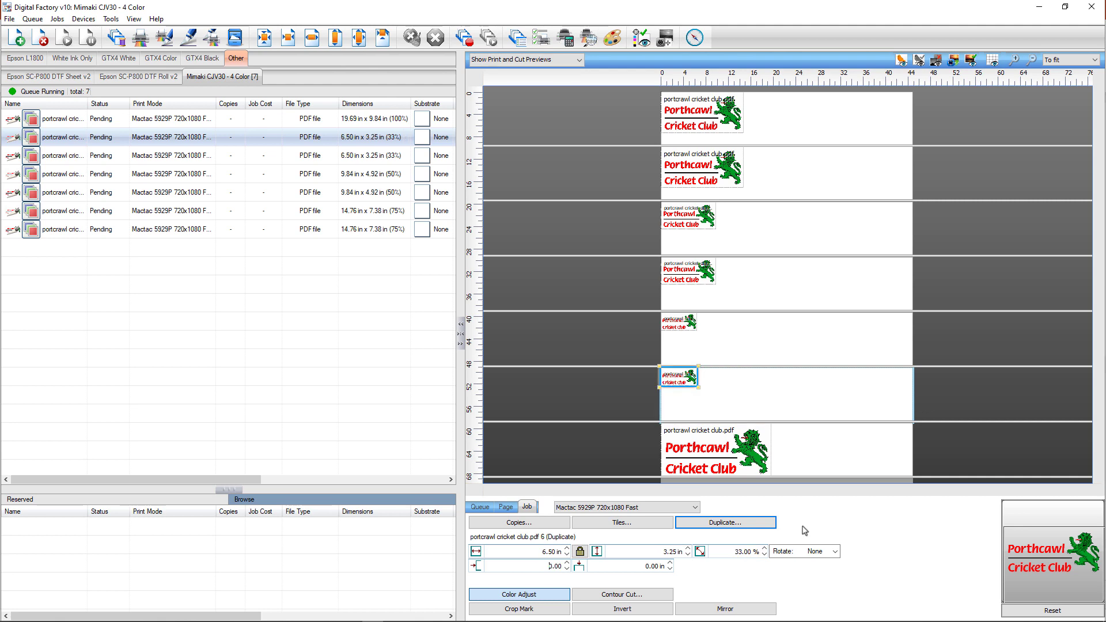
mouse_move(423, 384)
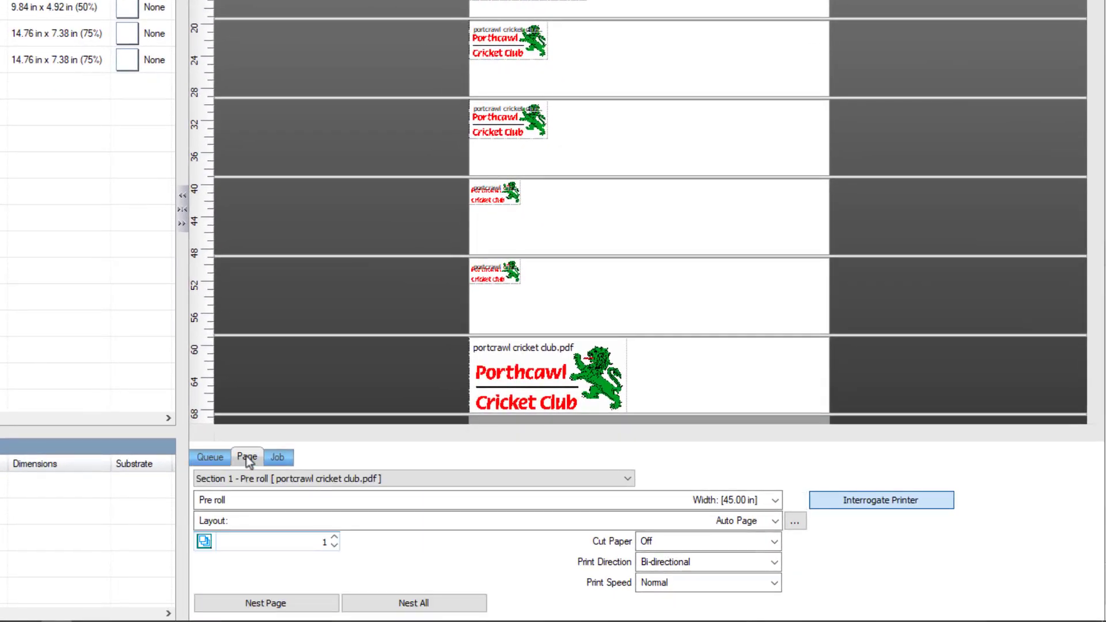
Nest all seven cricket club logos onto one page, confirming the re-nest
click(413, 603)
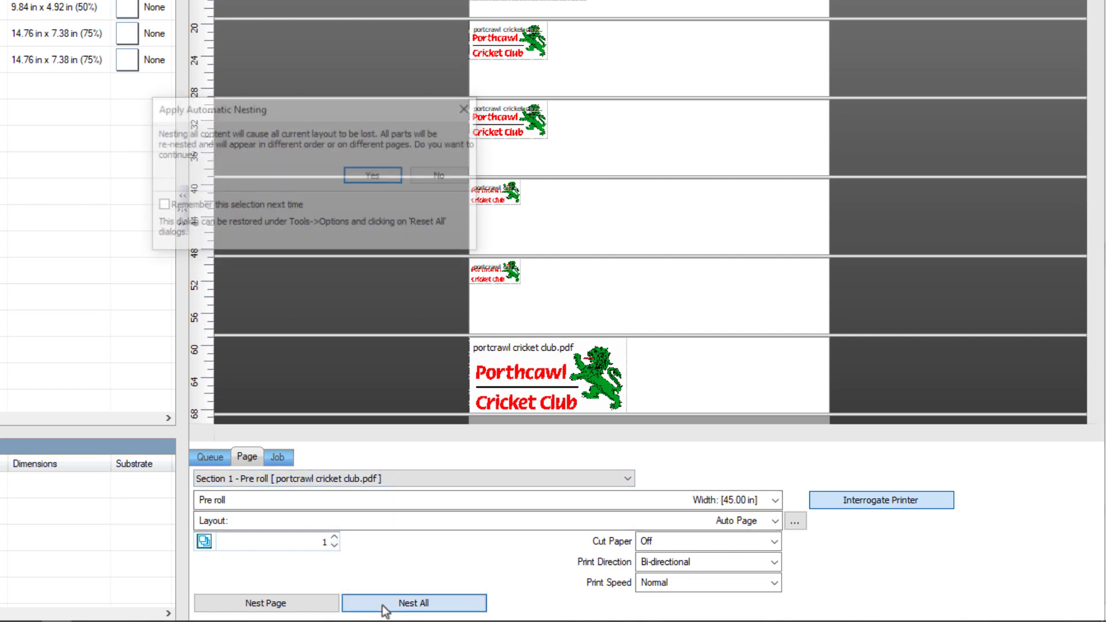
click(413, 603)
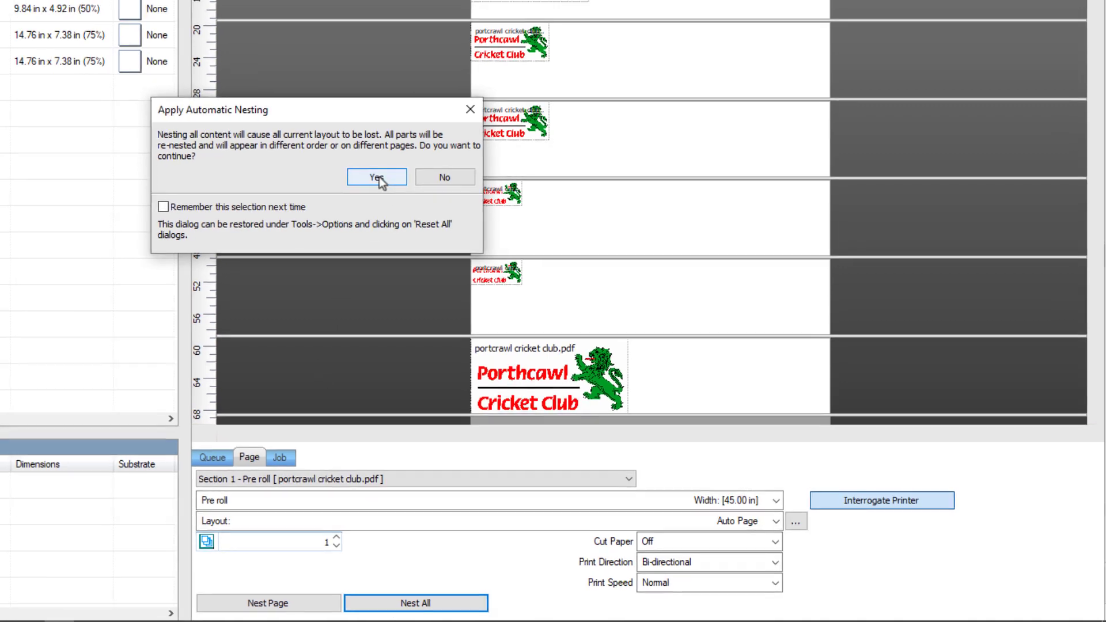
click(376, 178)
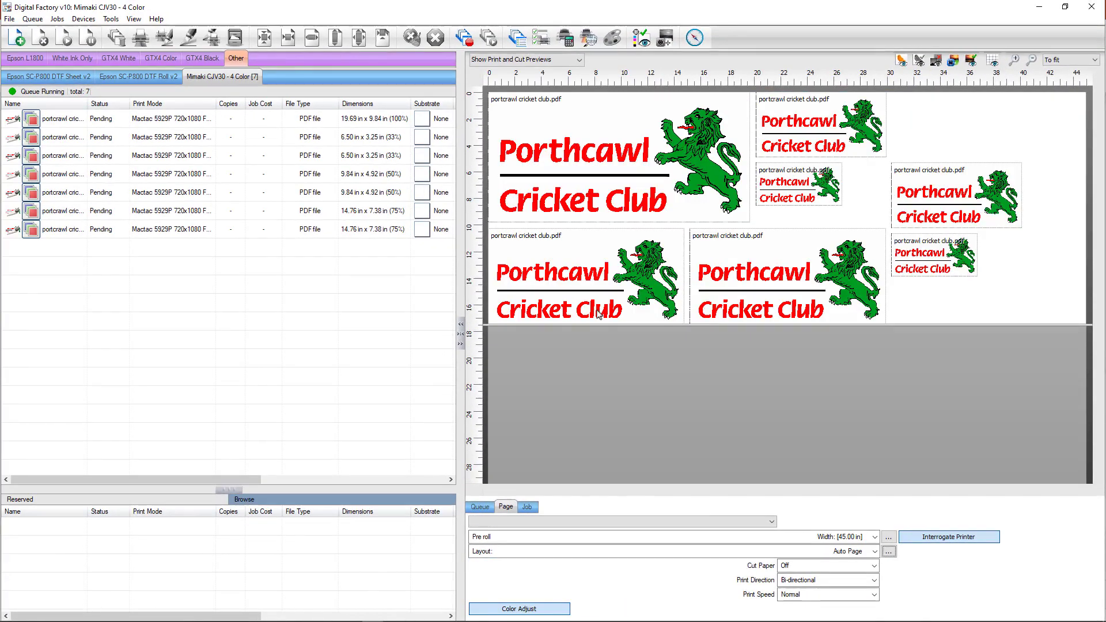
Rotate one nested logo and mirror the small logo in the middle
click(585, 282)
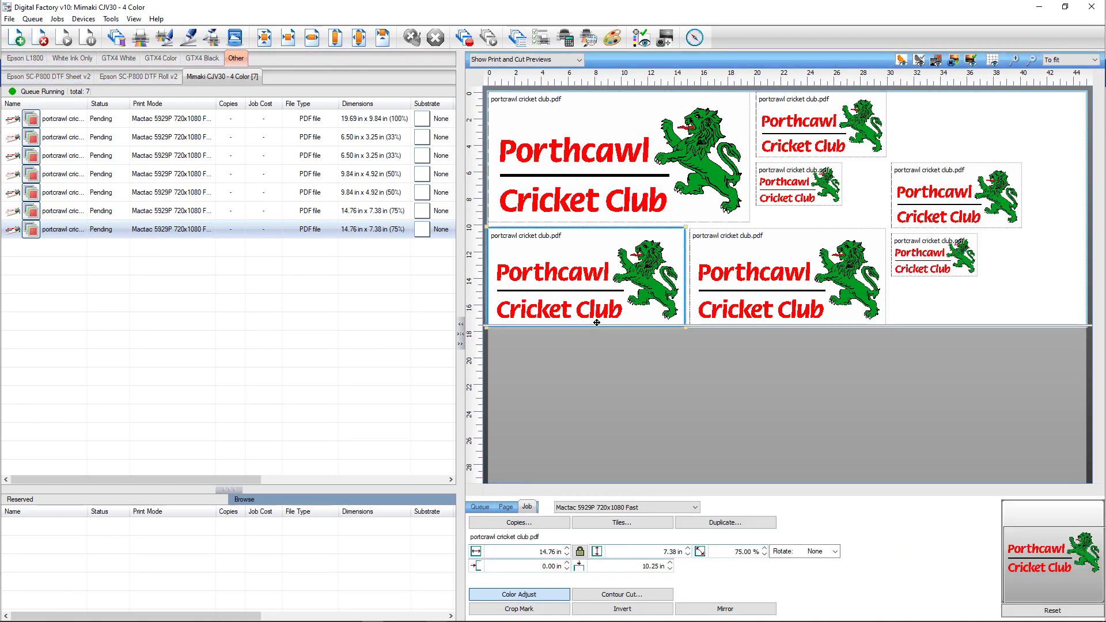
click(519, 595)
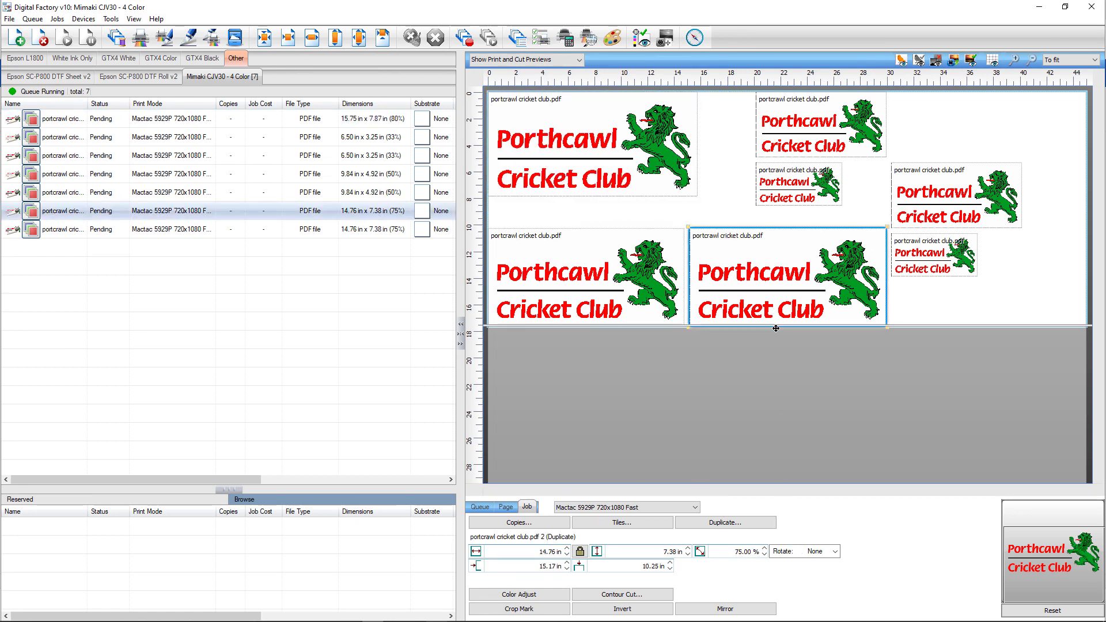
click(832, 551)
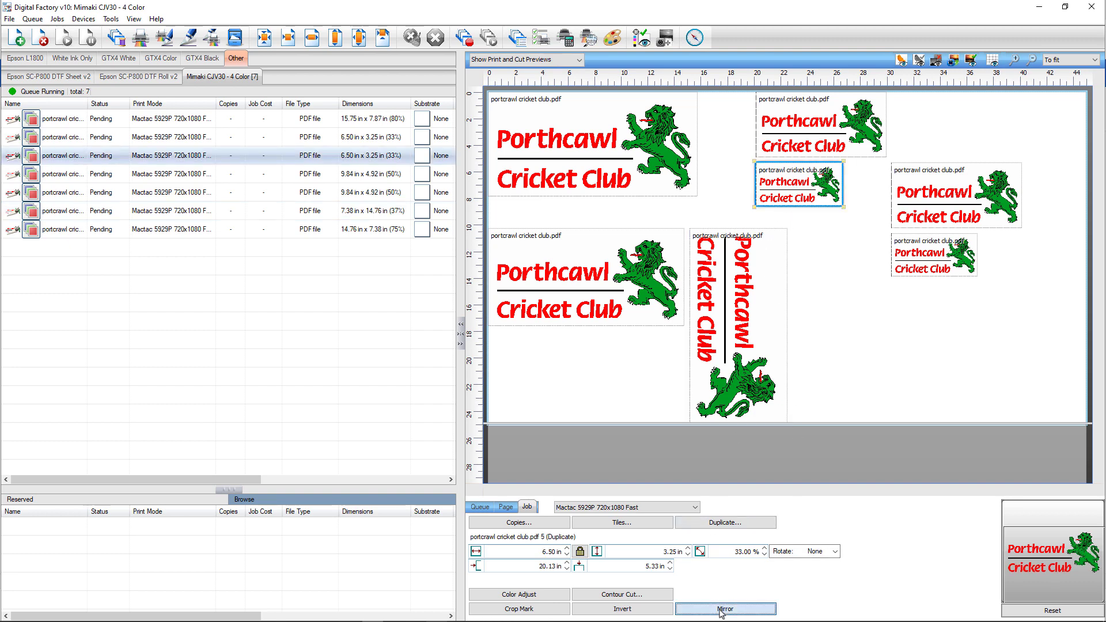
click(725, 609)
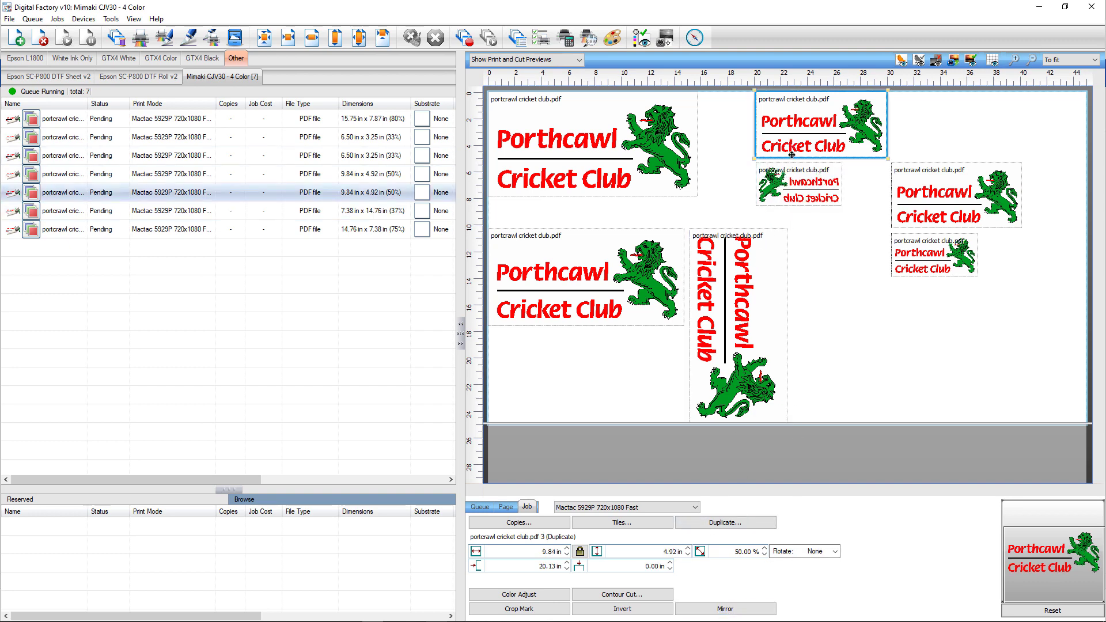
click(621, 522)
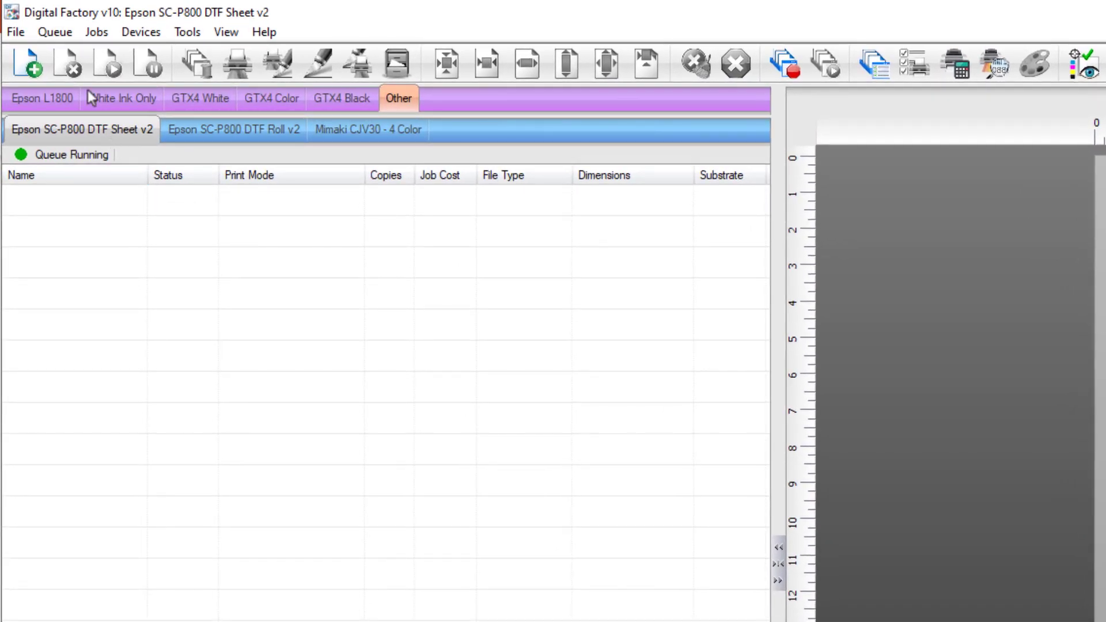
Set the Epson SC-P800 DTF Sheet queue to Template media using the 2x3 cards template
click(54, 32)
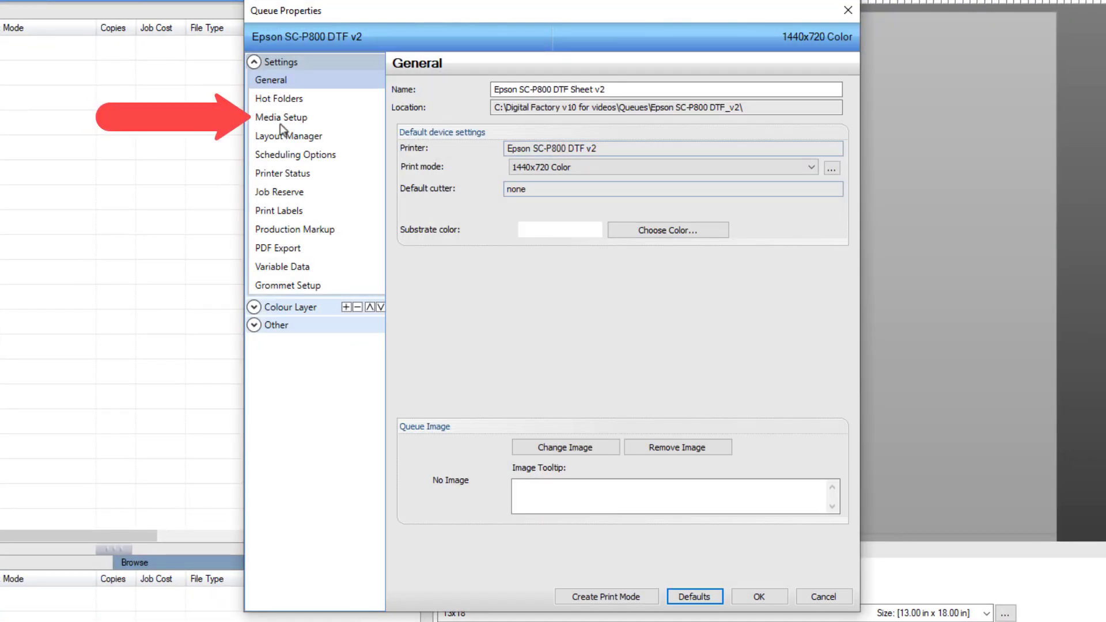
click(281, 117)
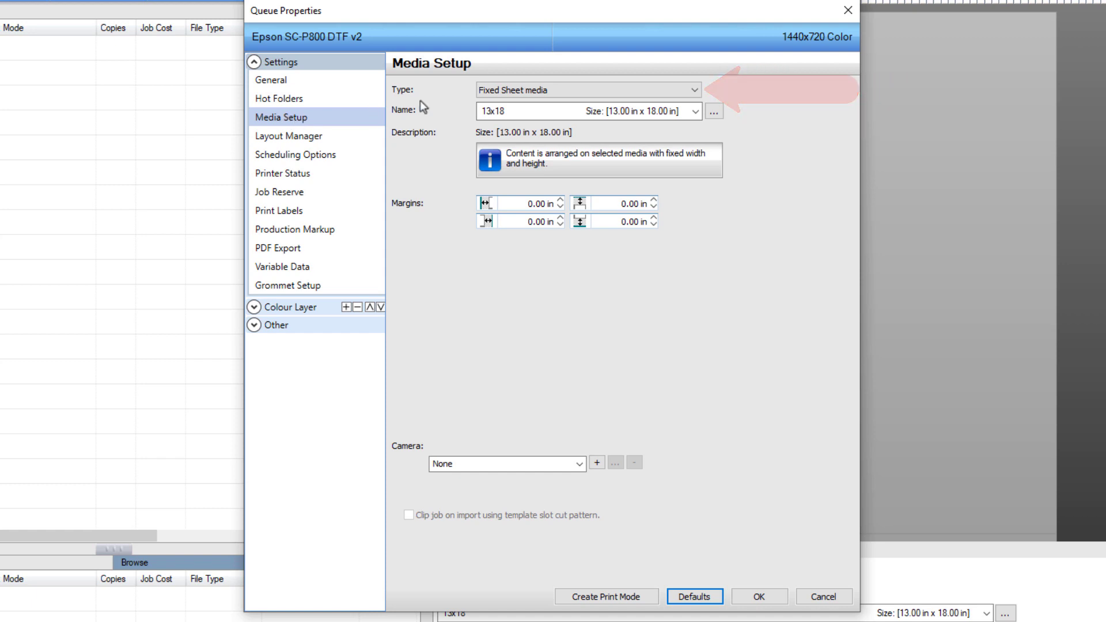
click(586, 90)
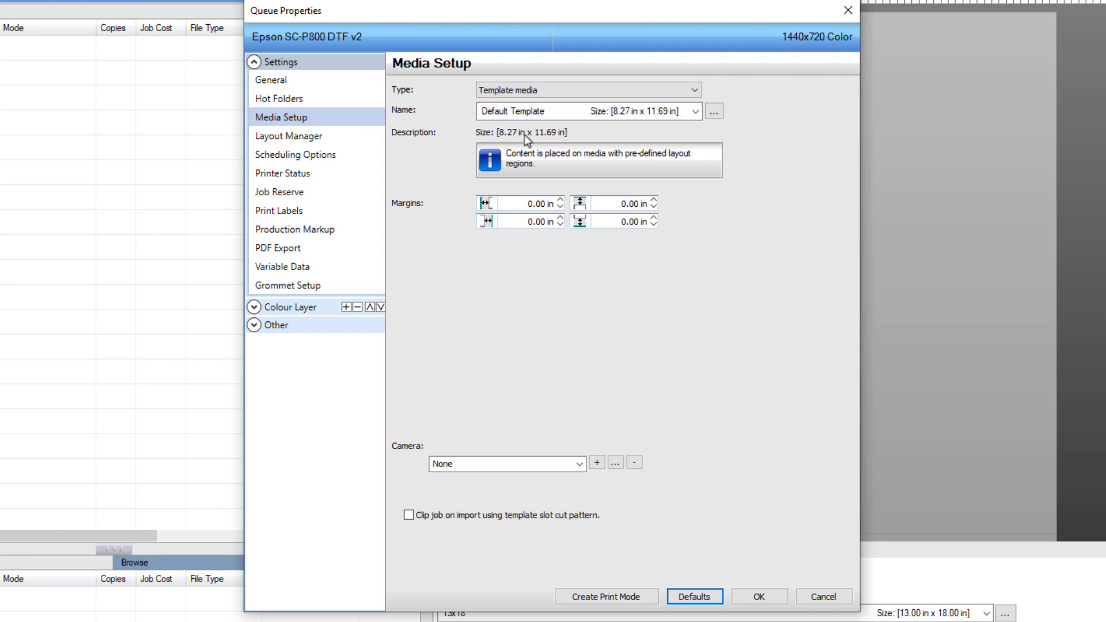
click(713, 112)
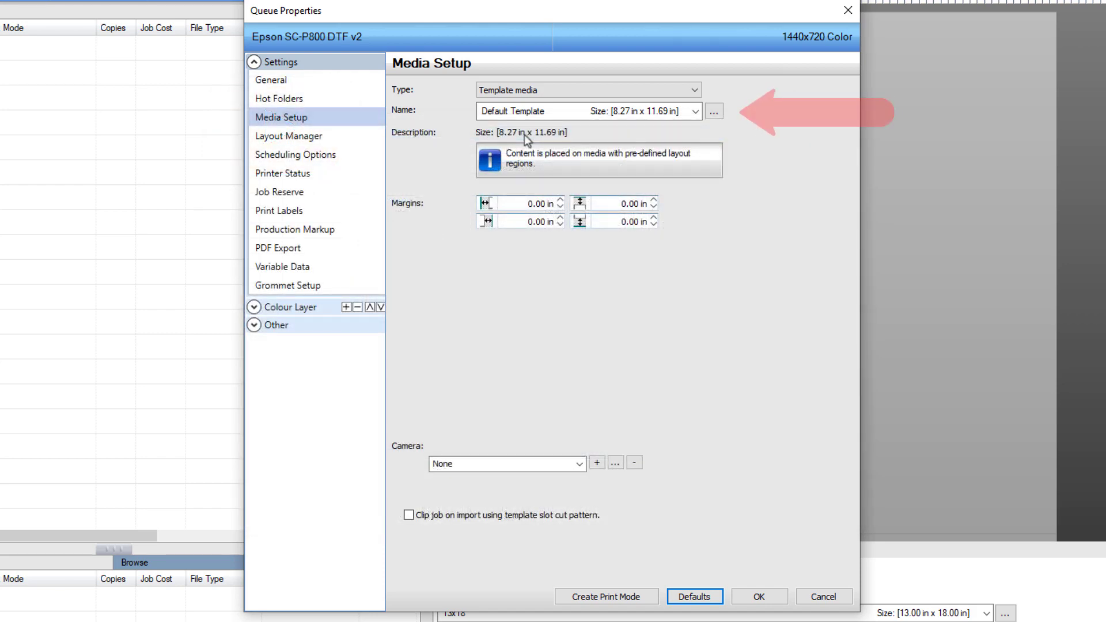
click(696, 112)
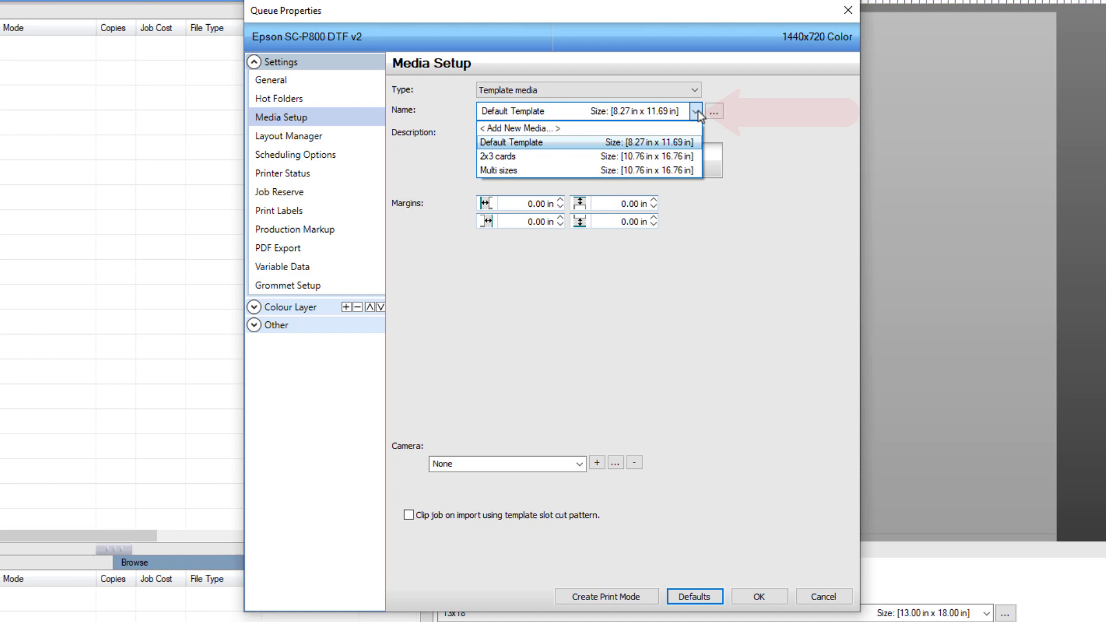
click(498, 156)
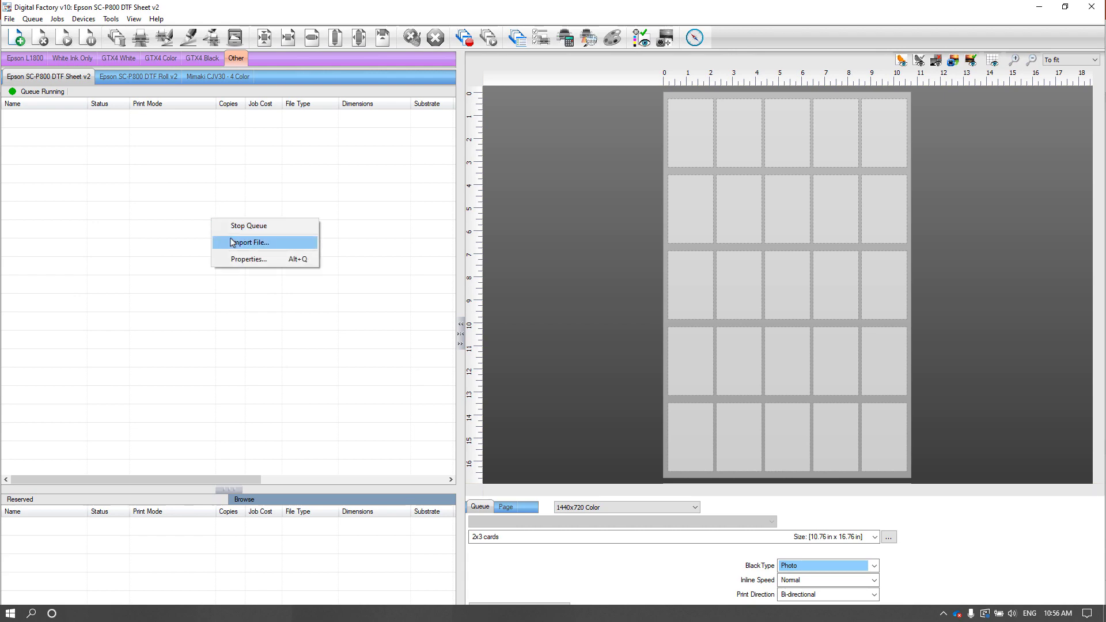
click(249, 242)
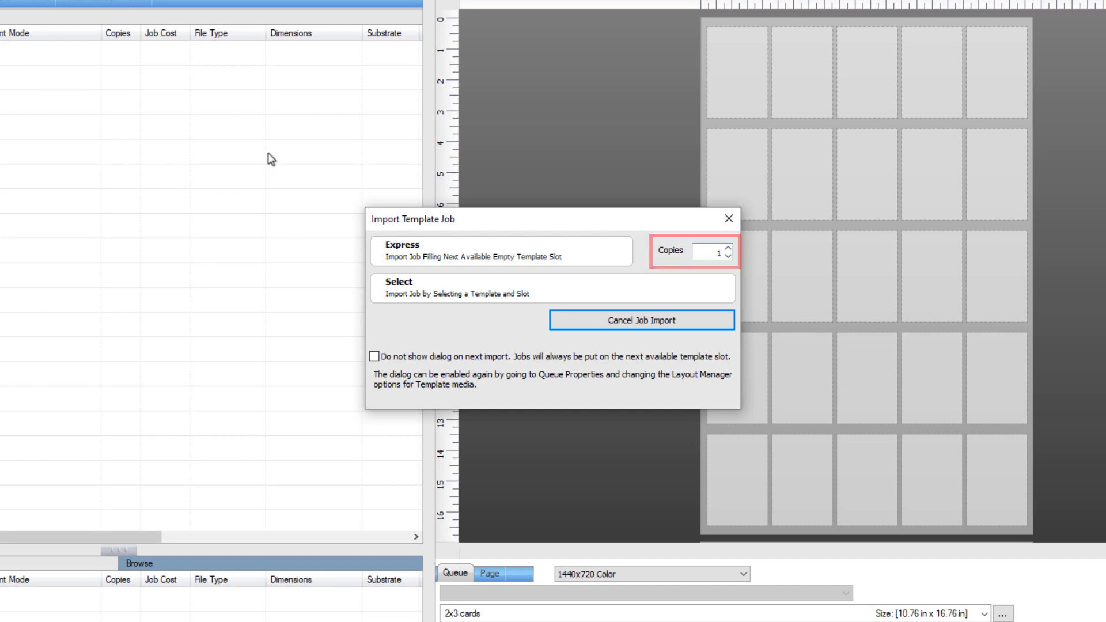
click(495, 252)
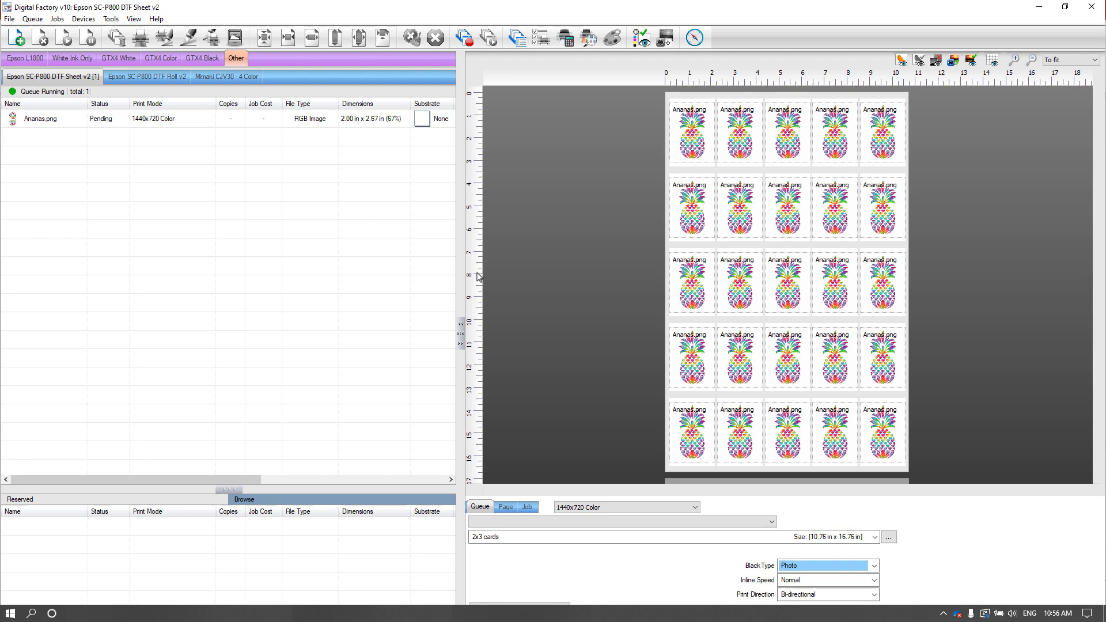
click(691, 132)
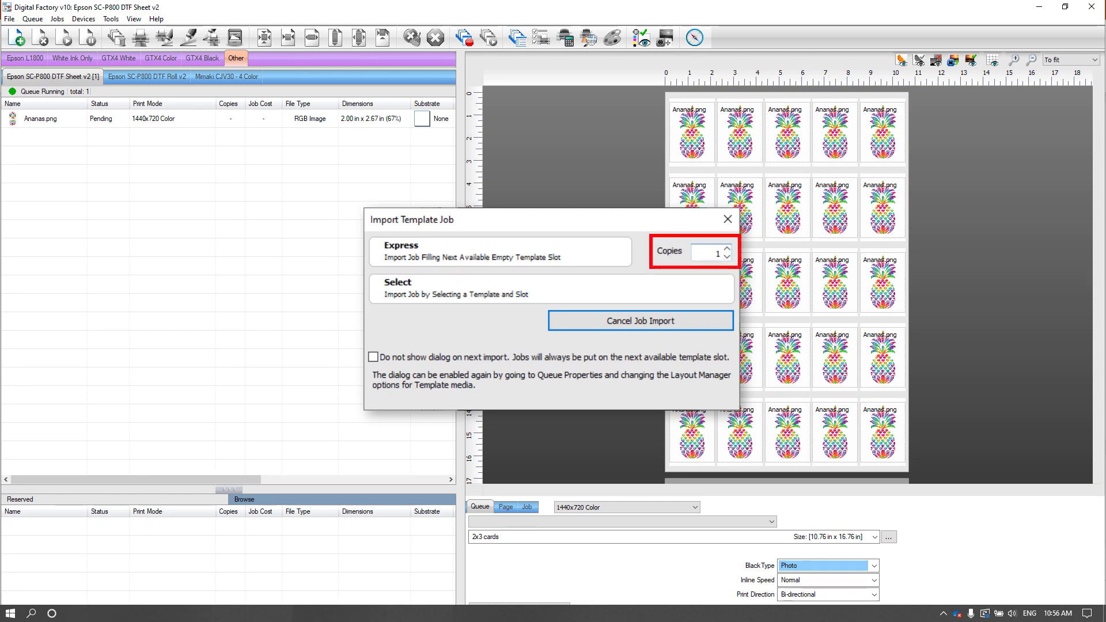
click(639, 320)
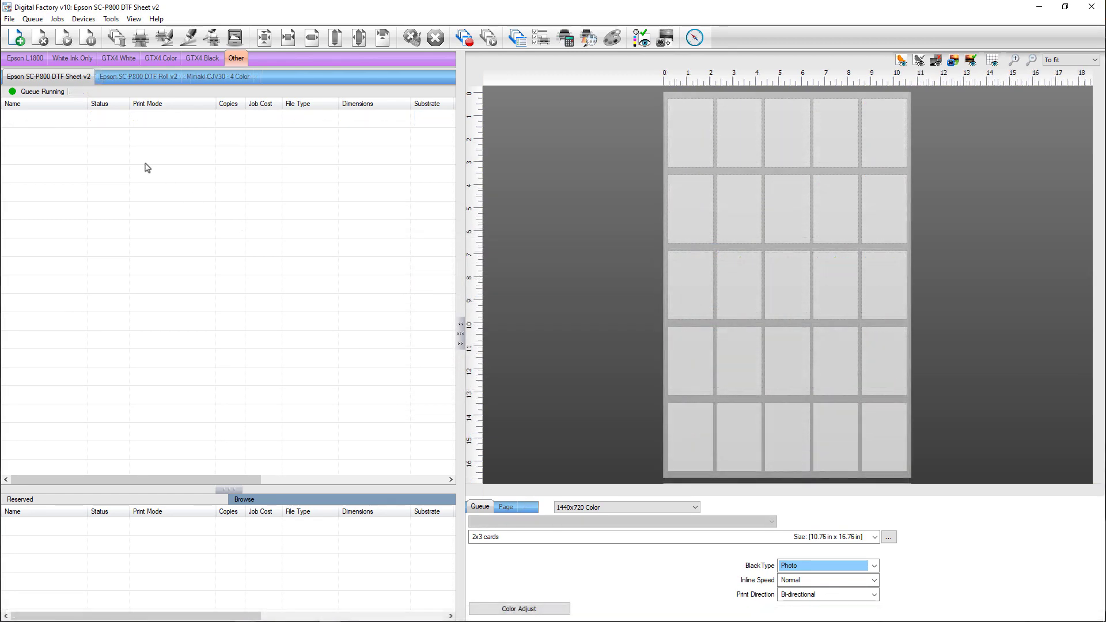
Switch the queue's media to the Multi sizes template and fill its slots with Ananas.png
click(32, 18)
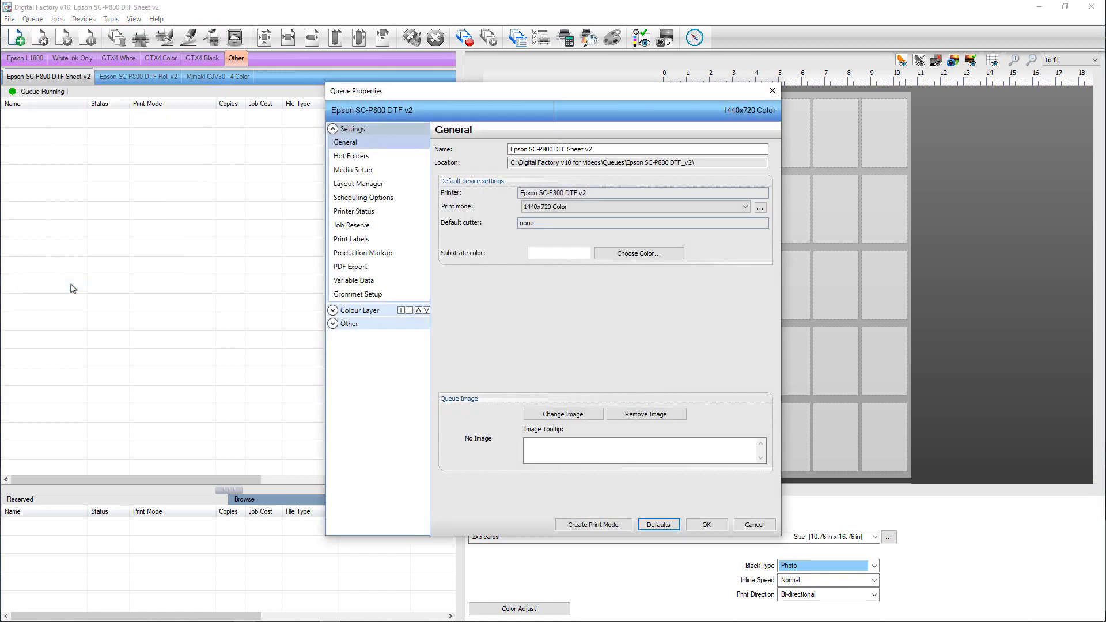
click(353, 170)
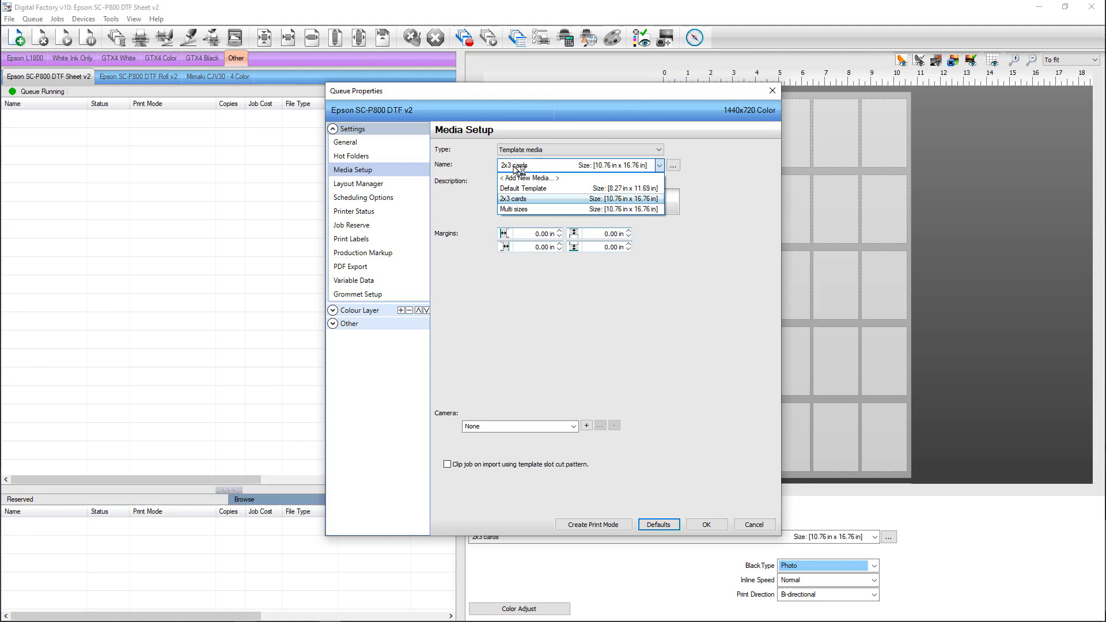
click(515, 208)
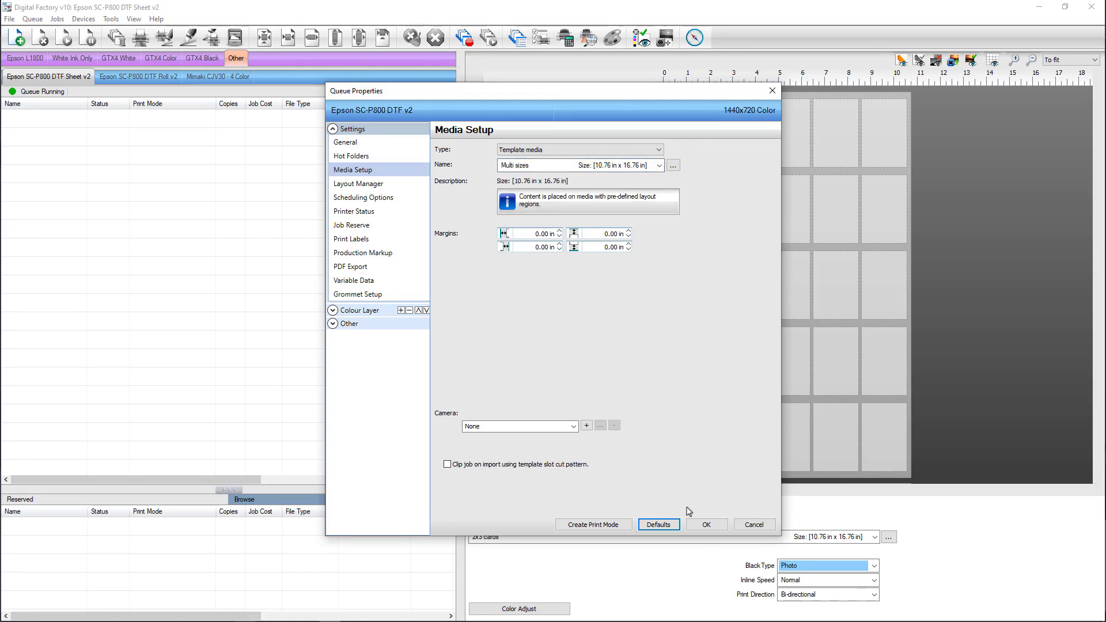
click(707, 524)
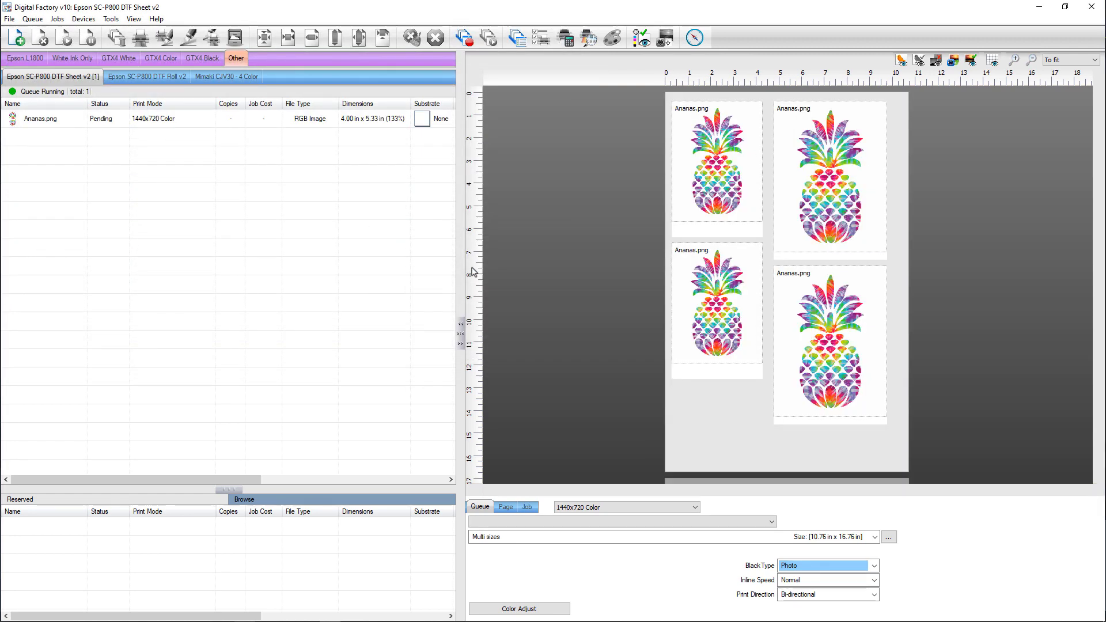
click(830, 344)
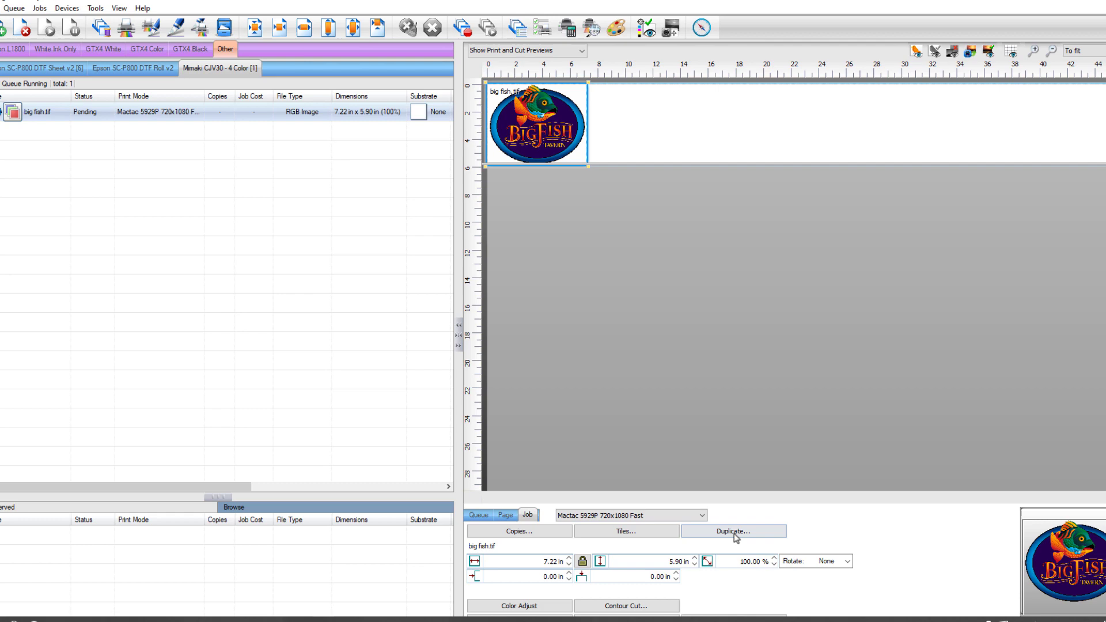
Create 10 duplicates of big fish.tif, laying eleven fish across the roll
click(733, 531)
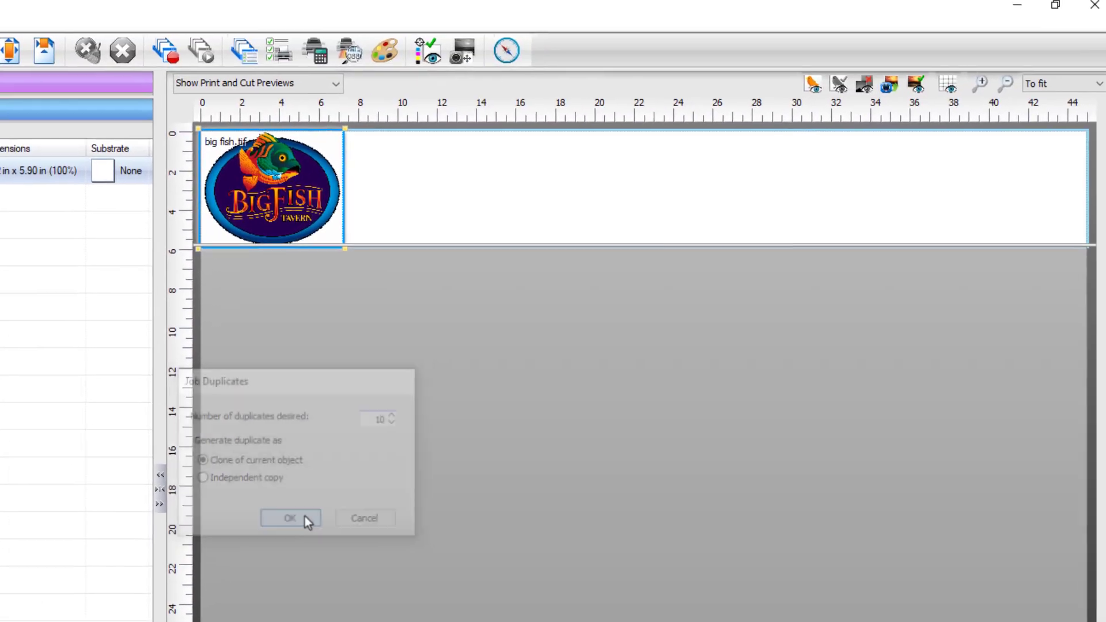
click(289, 517)
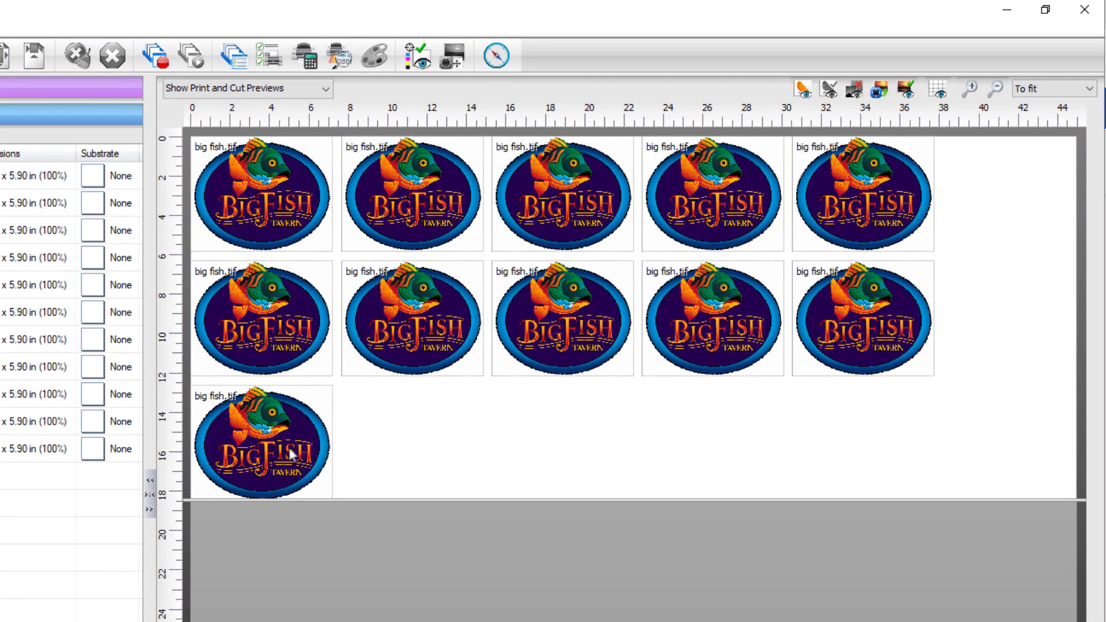